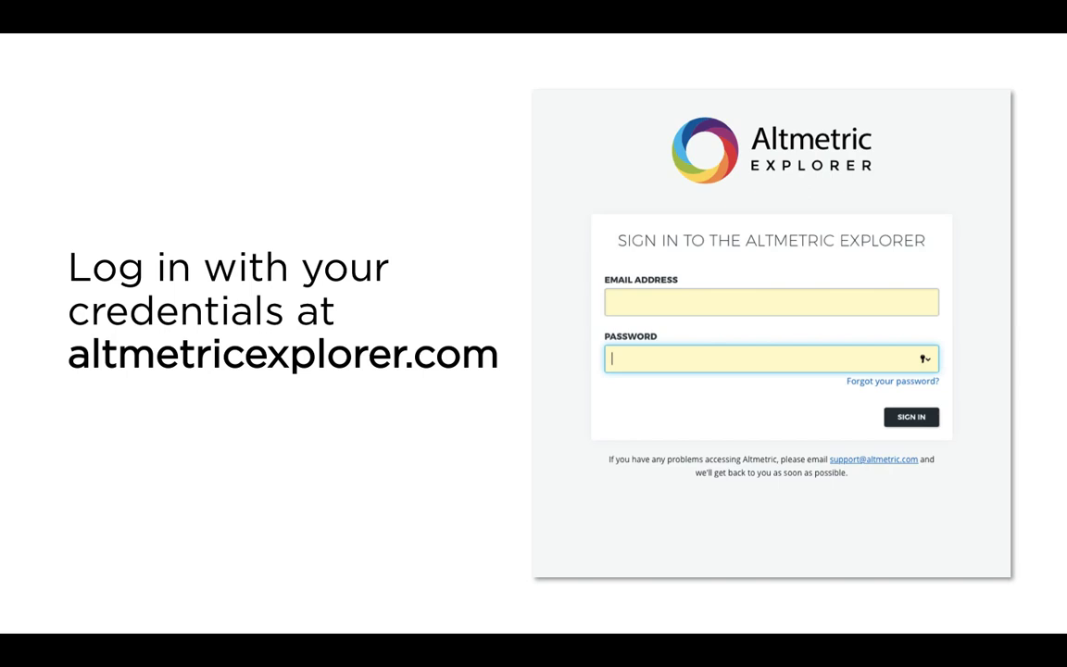
# Step: Sign in and advance to the Explorer's Highlights overview of all research outputs
pyautogui.press('Right')
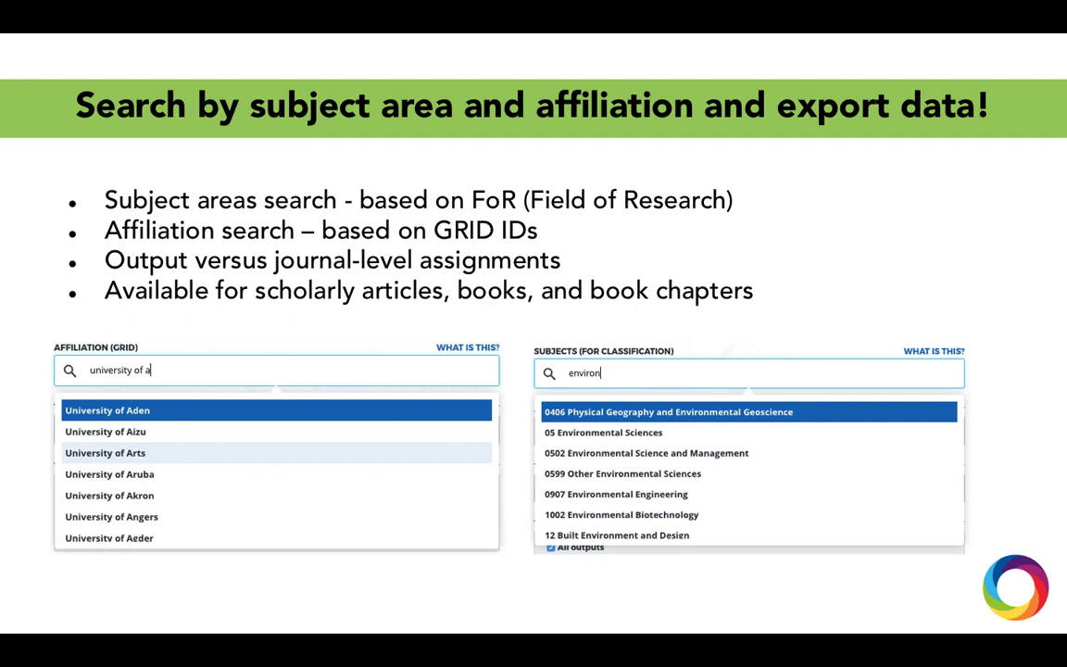
pyautogui.press('right')
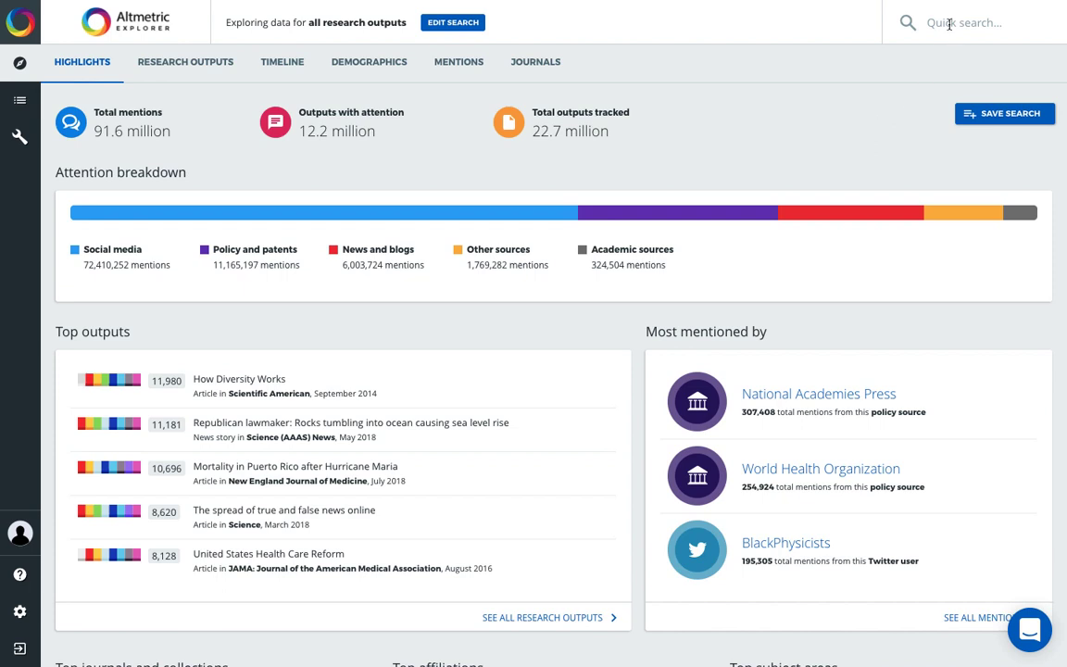
# Step: Quick-search 'immu' and restrict the data to the 1107 Immunology subject area
pyautogui.click(963, 22)
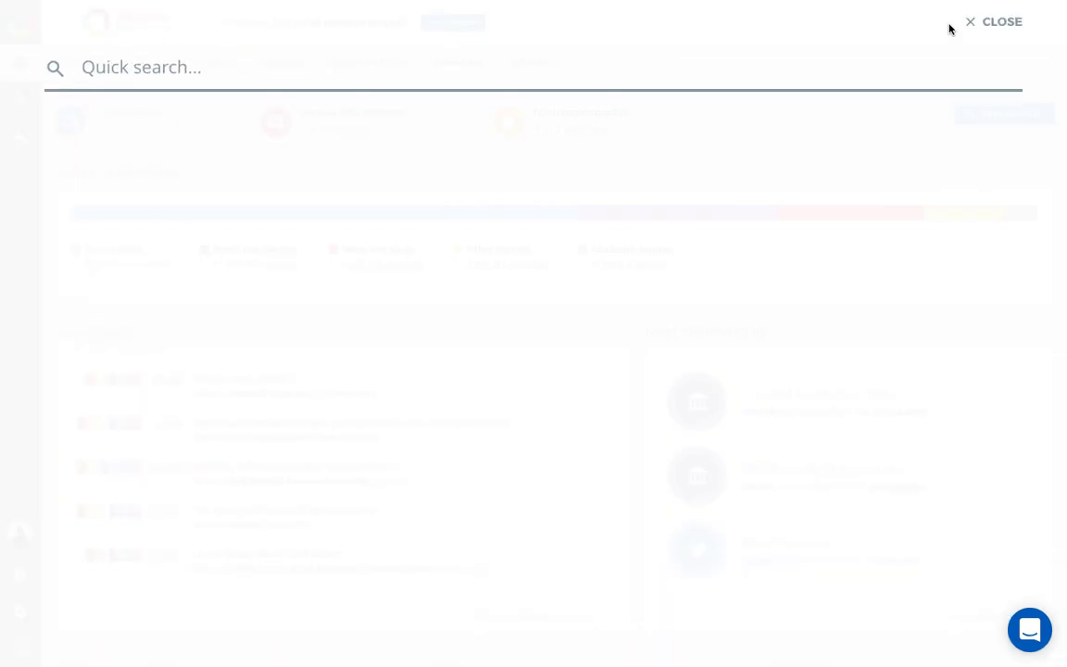
pyautogui.write('immu')
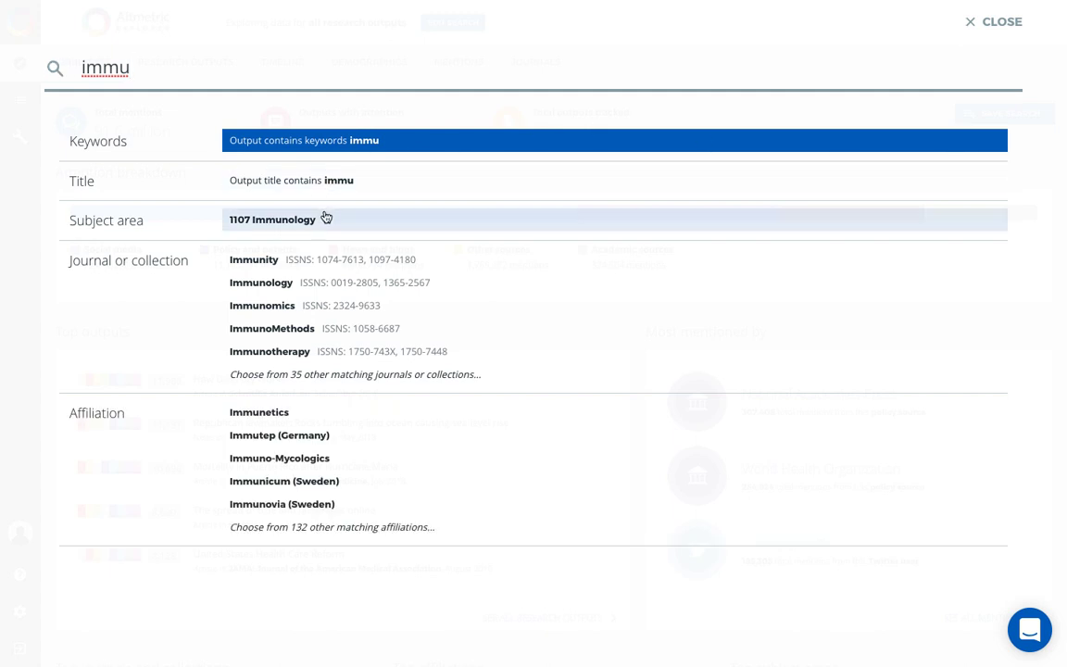
pyautogui.click(272, 220)
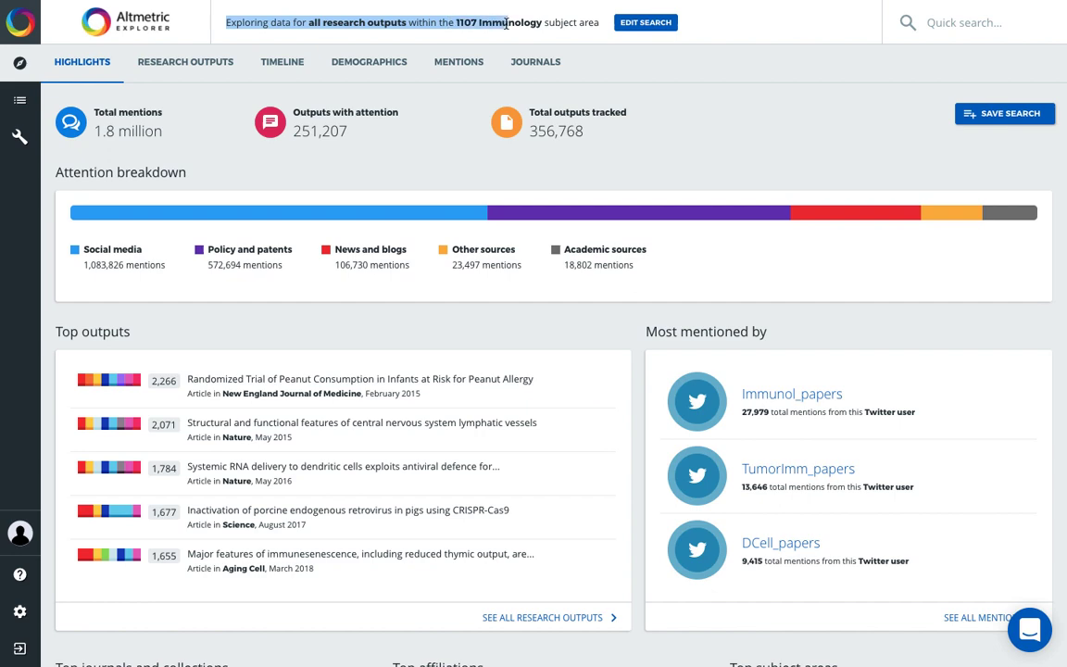
pyautogui.click(645, 23)
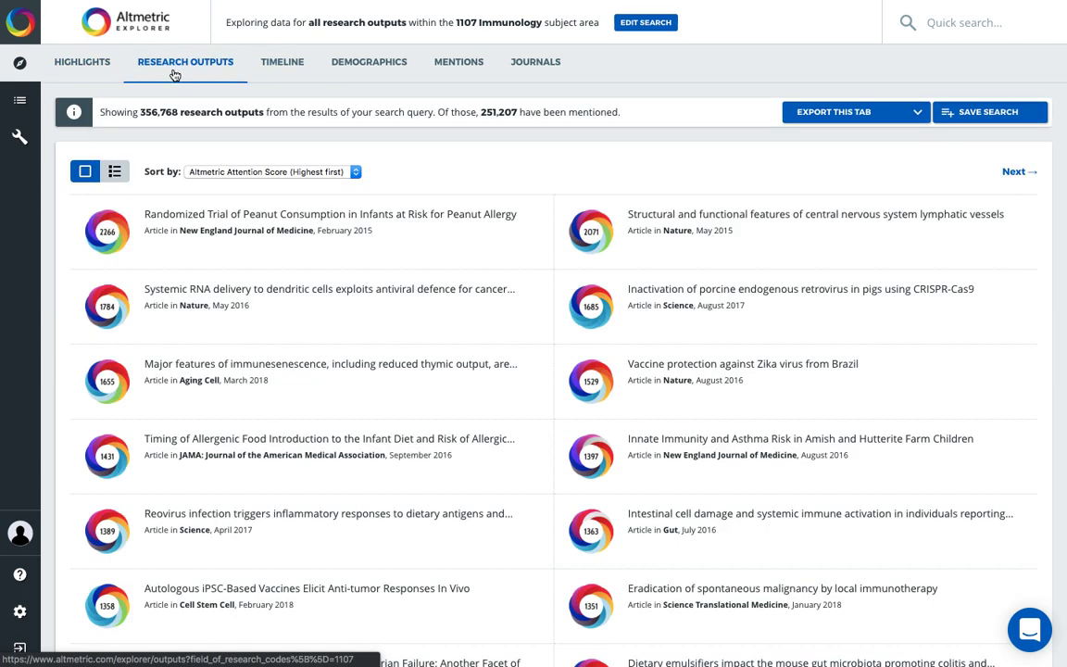
pyautogui.moveTo(115, 171)
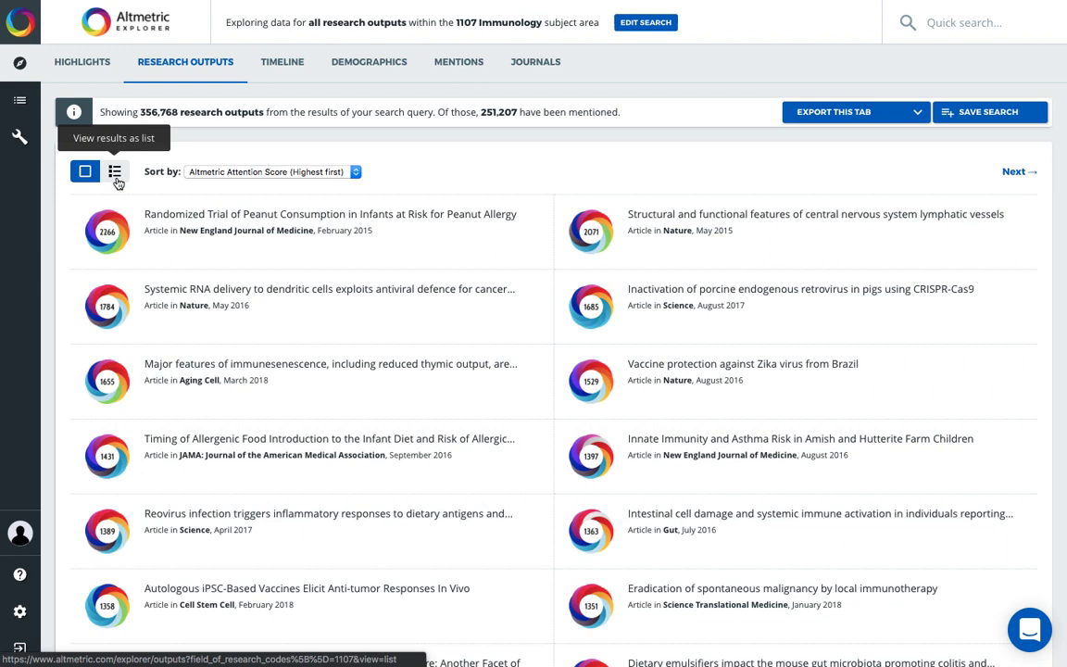
# Step: In list view, filter outputs by the National Institute of Allergy and Infectious Diseases affiliation
pyautogui.click(115, 172)
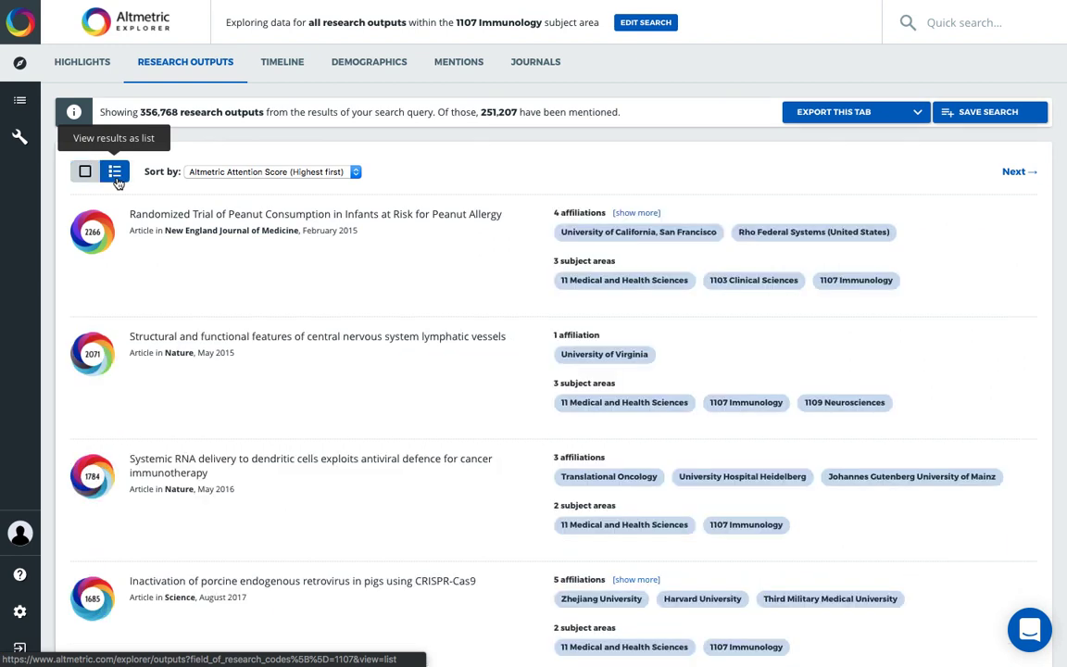
pyautogui.click(636, 212)
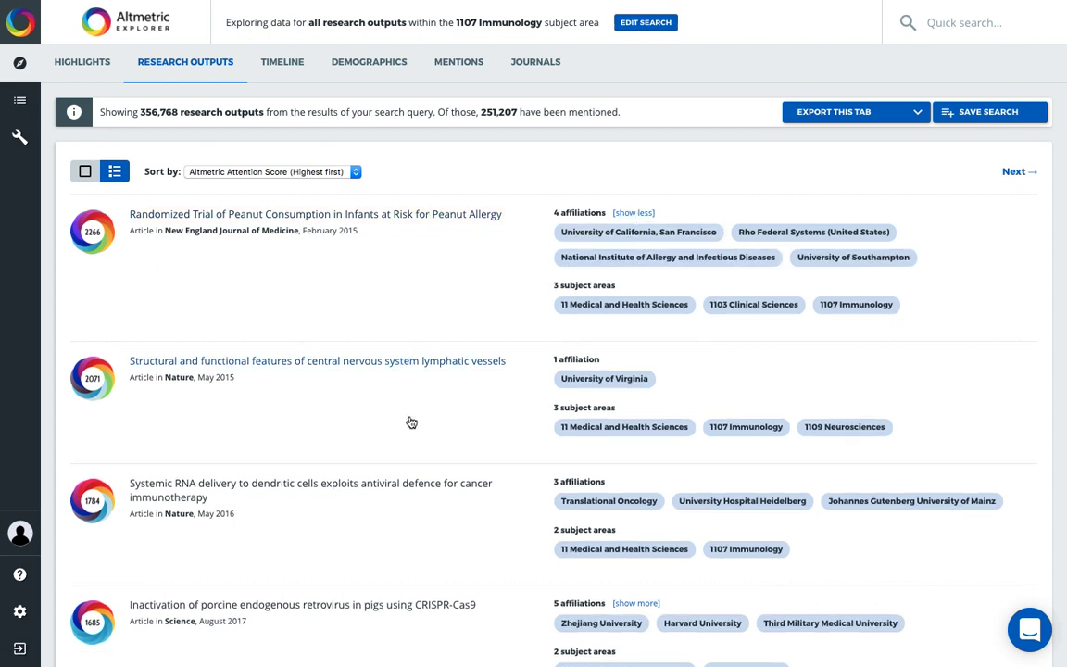
pyautogui.moveTo(754, 305)
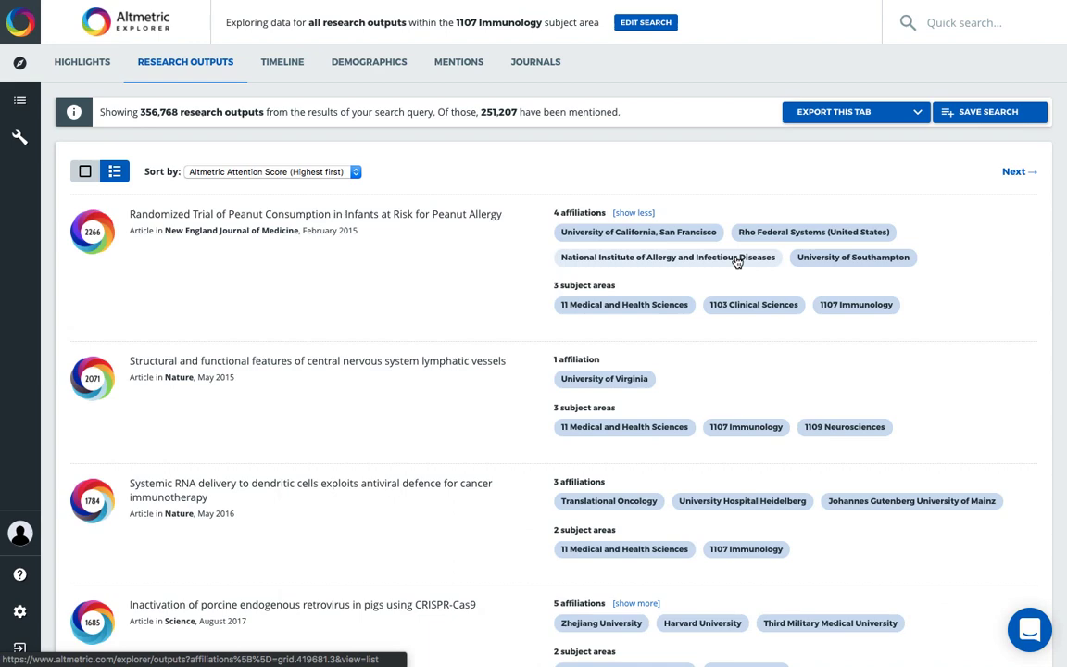
pyautogui.click(667, 257)
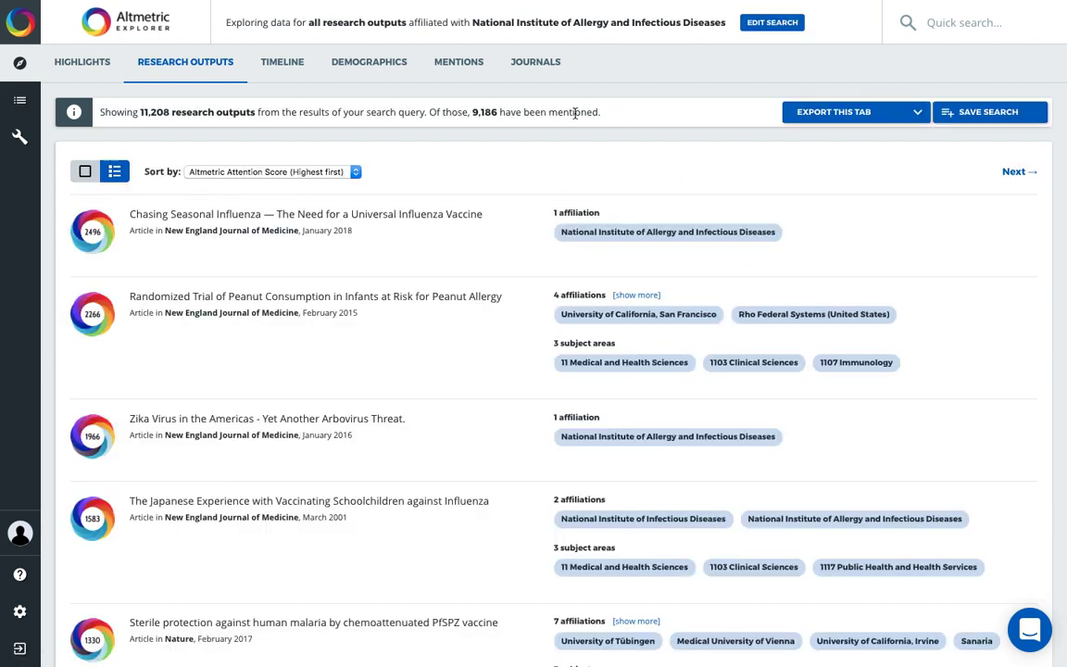
pyautogui.moveTo(619, 232)
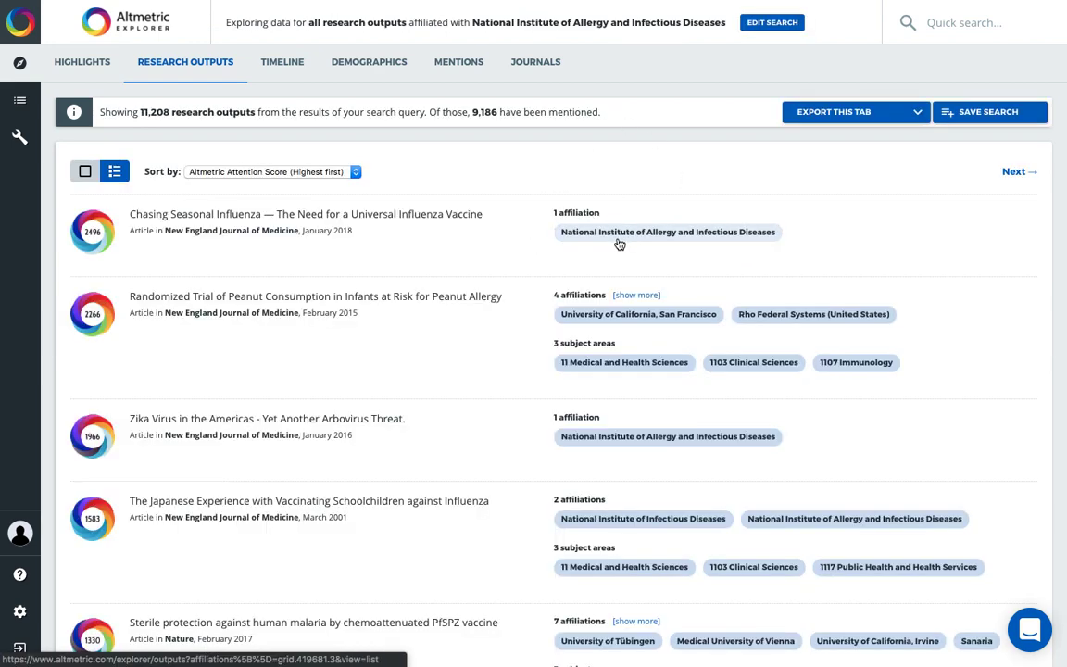
pyautogui.scroll(-3)
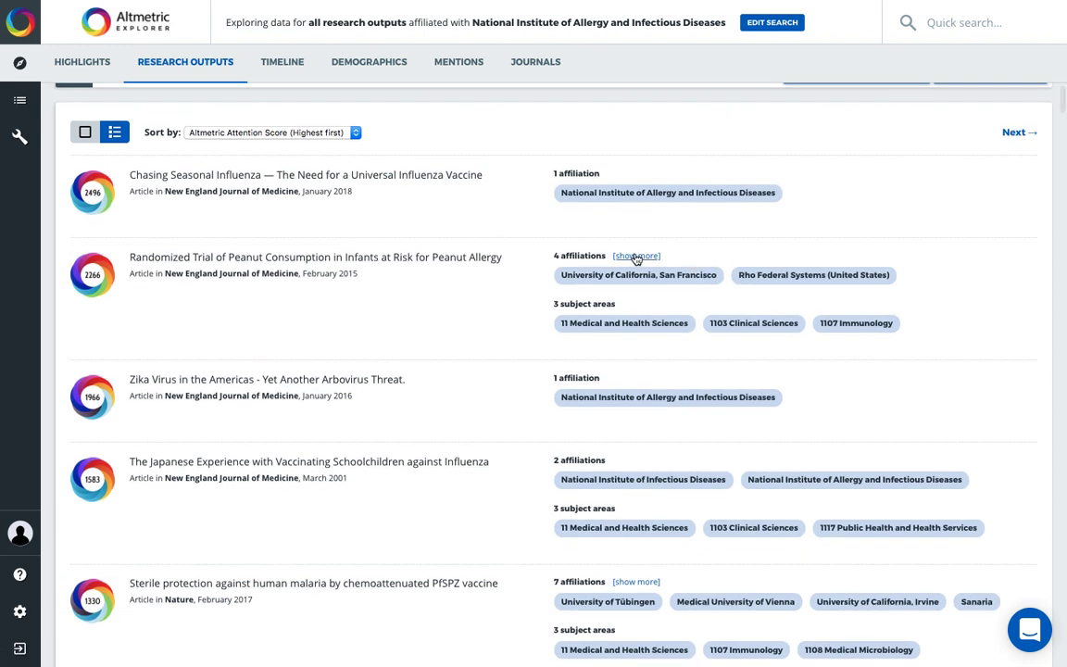
pyautogui.click(636, 256)
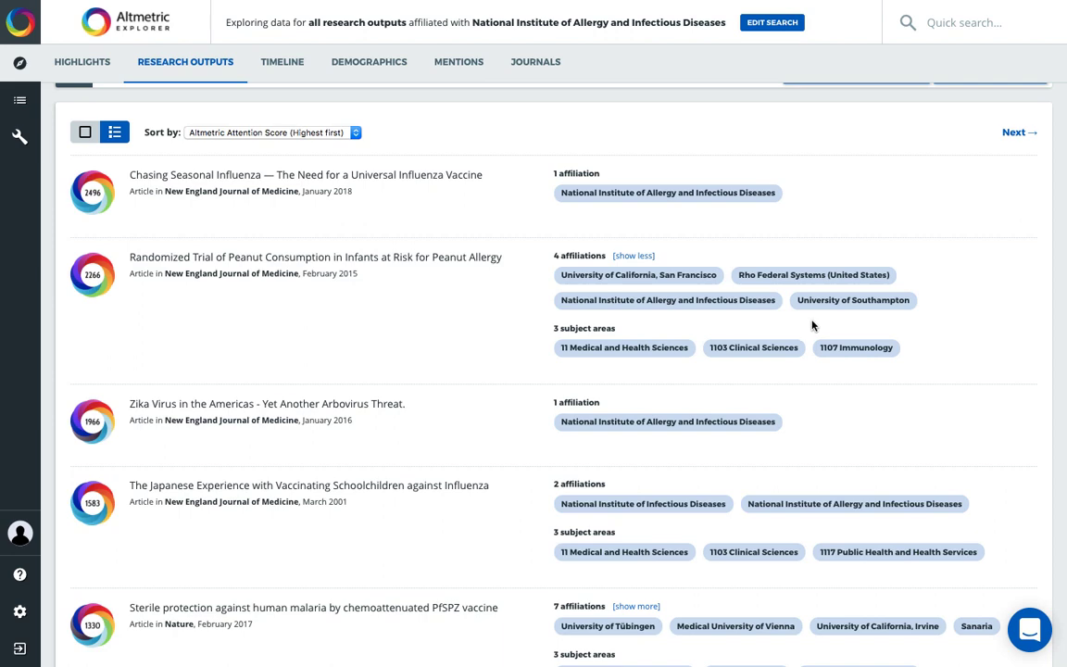
pyautogui.scroll(-3)
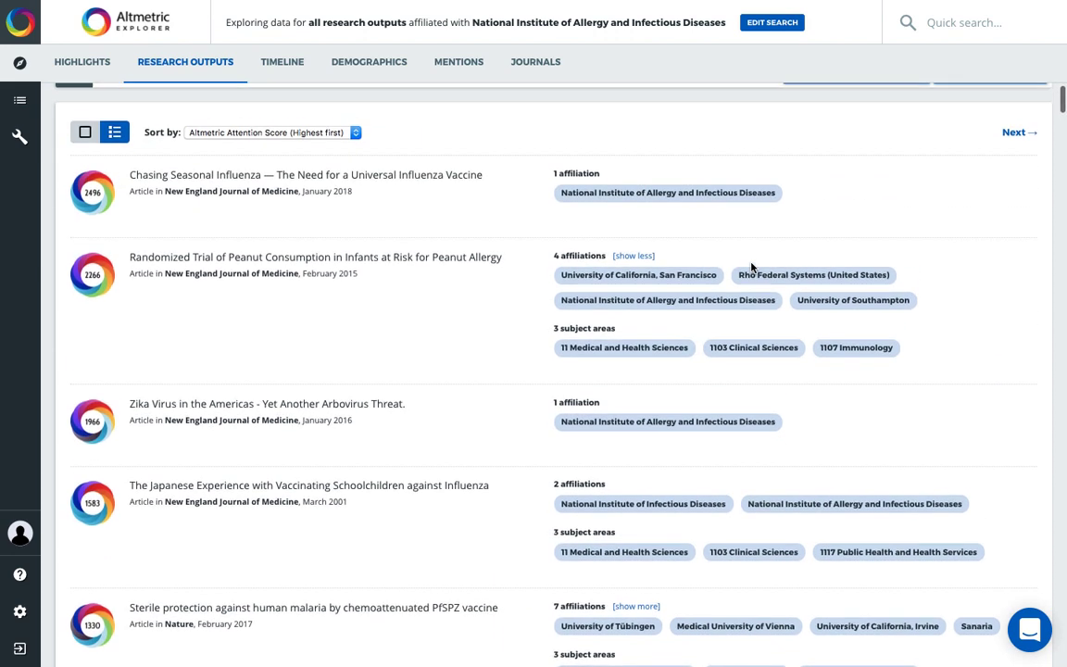
# Step: Check the export options, then save the NIAID-affiliated outputs search
pyautogui.click(847, 111)
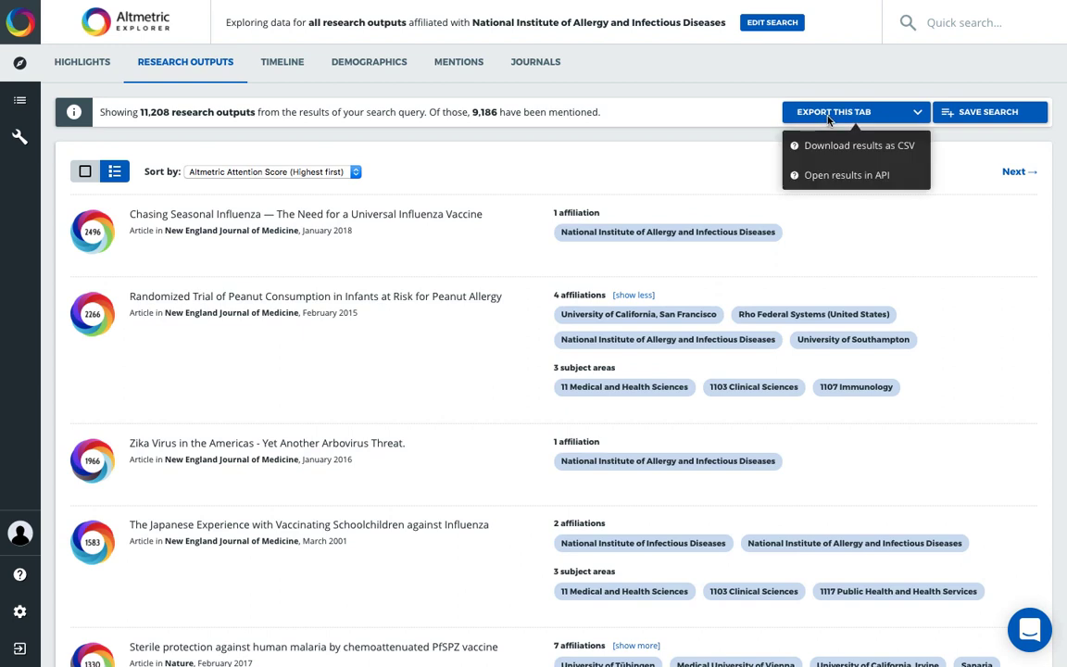
pyautogui.moveTo(845, 175)
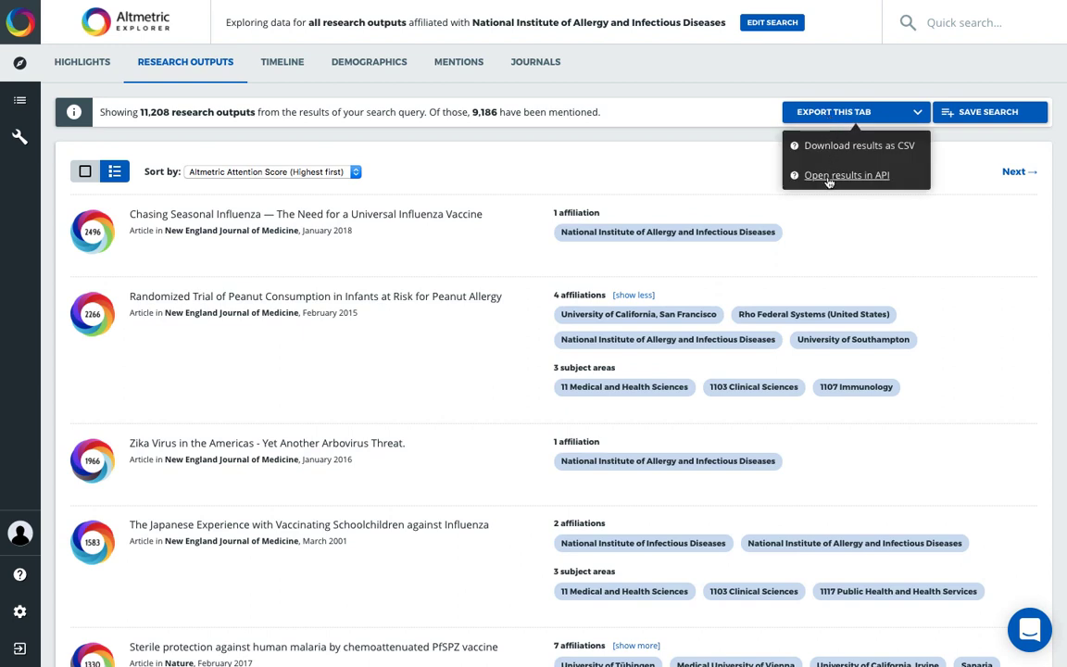
pyautogui.moveTo(846, 175)
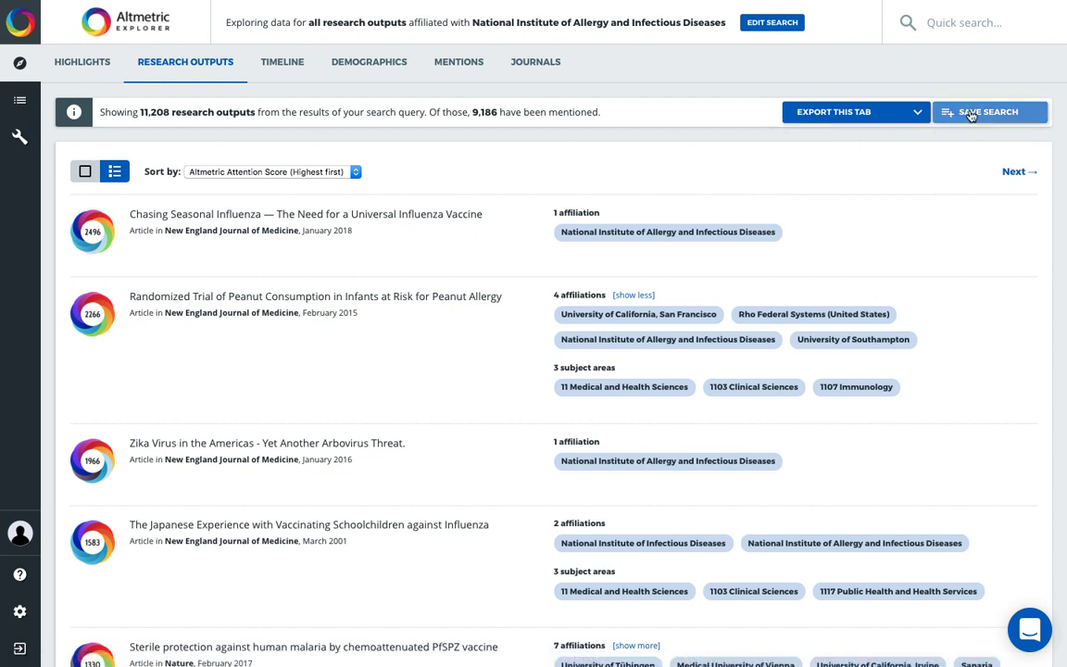
pyautogui.click(987, 111)
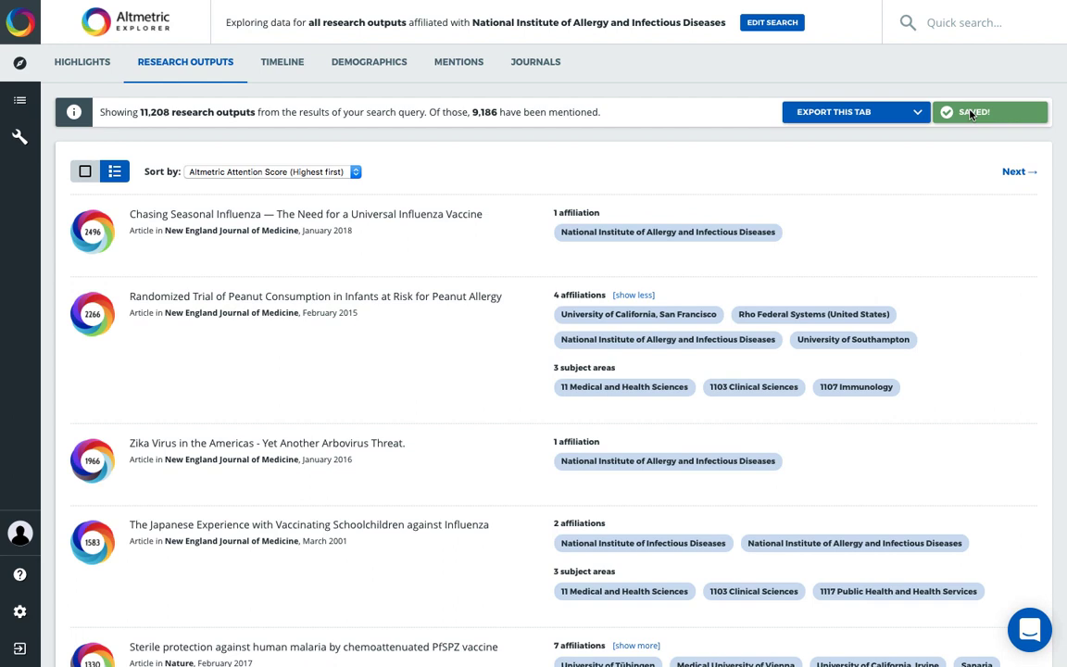
pyautogui.moveTo(20, 100)
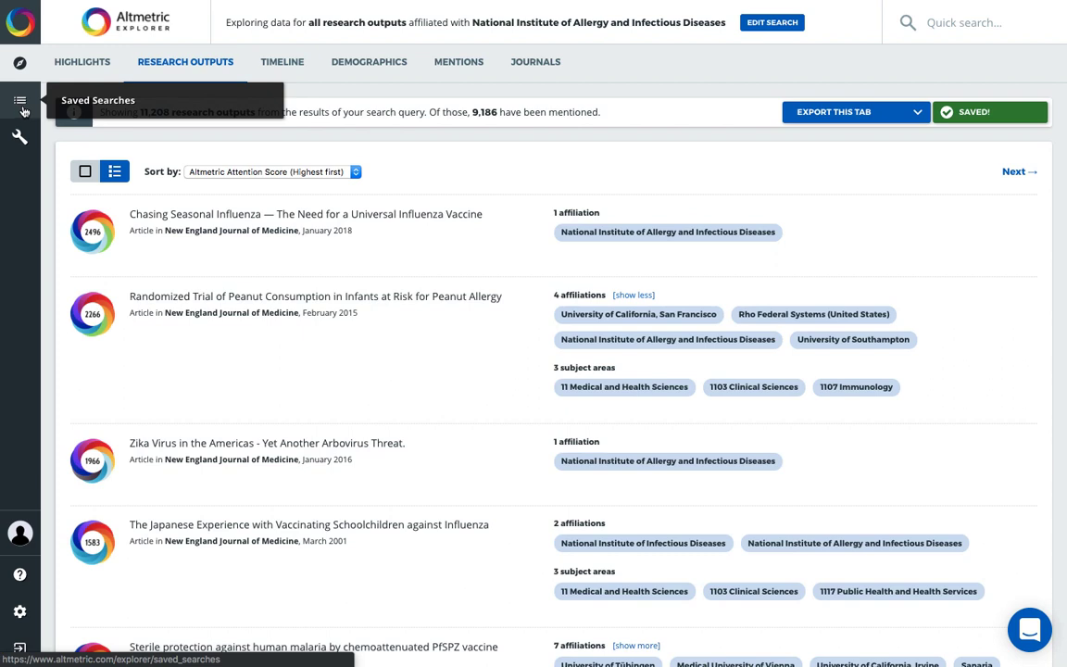
pyautogui.moveTo(706, 68)
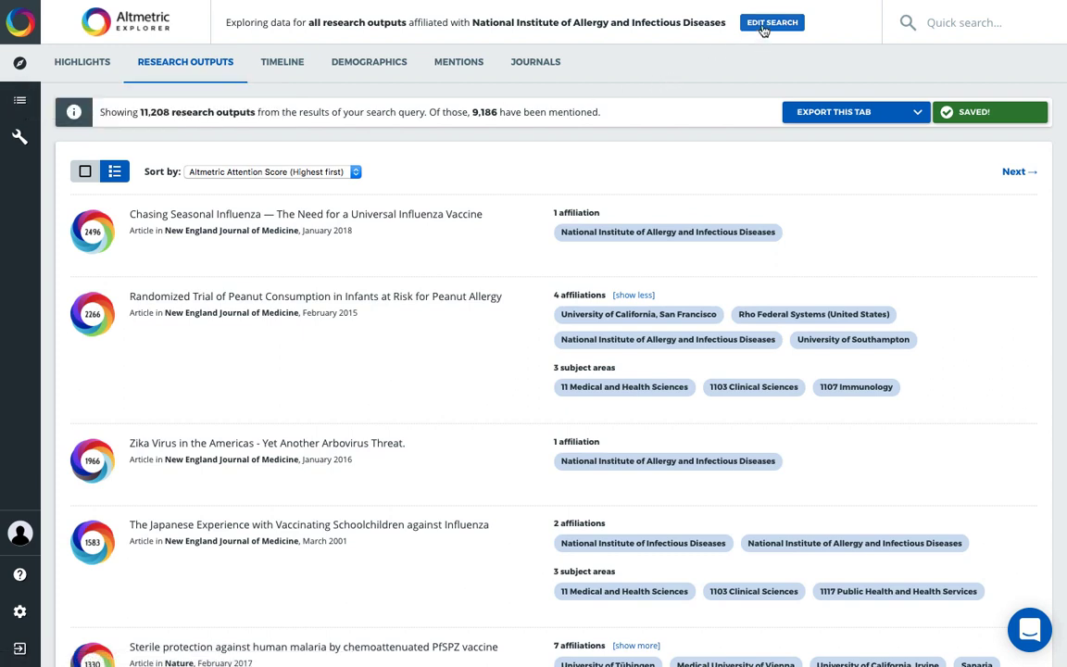
# Step: Add the University of Aberdeen affiliation and the 1107 Immunology subject to the advanced search
pyautogui.click(771, 23)
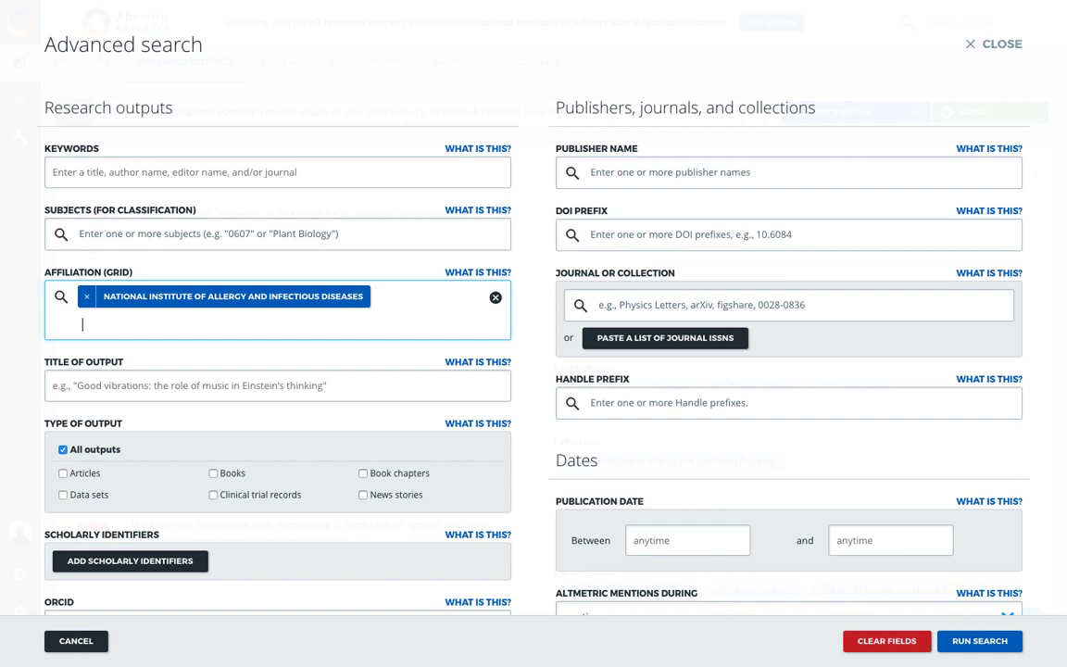
pyautogui.write('aberdeen')
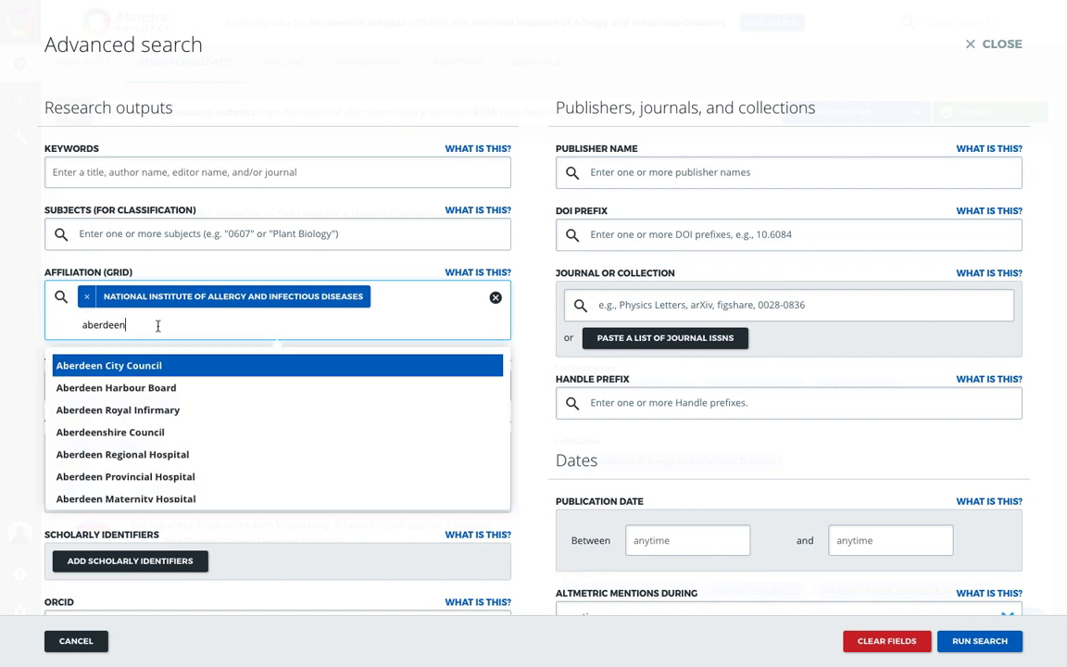
pyautogui.scroll(-3)
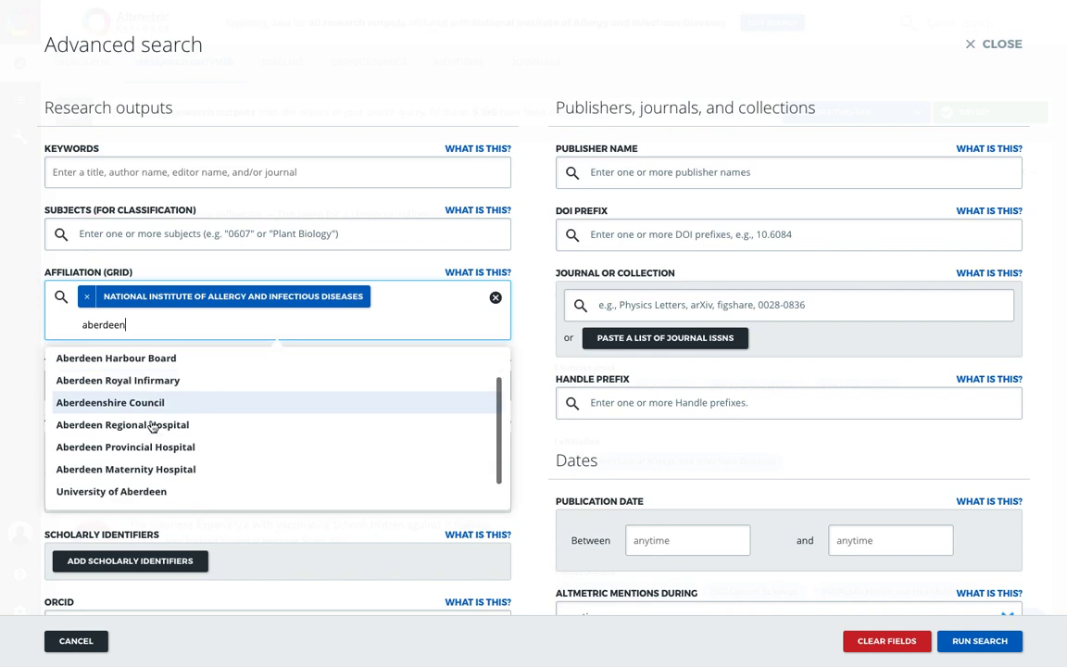
pyautogui.click(112, 491)
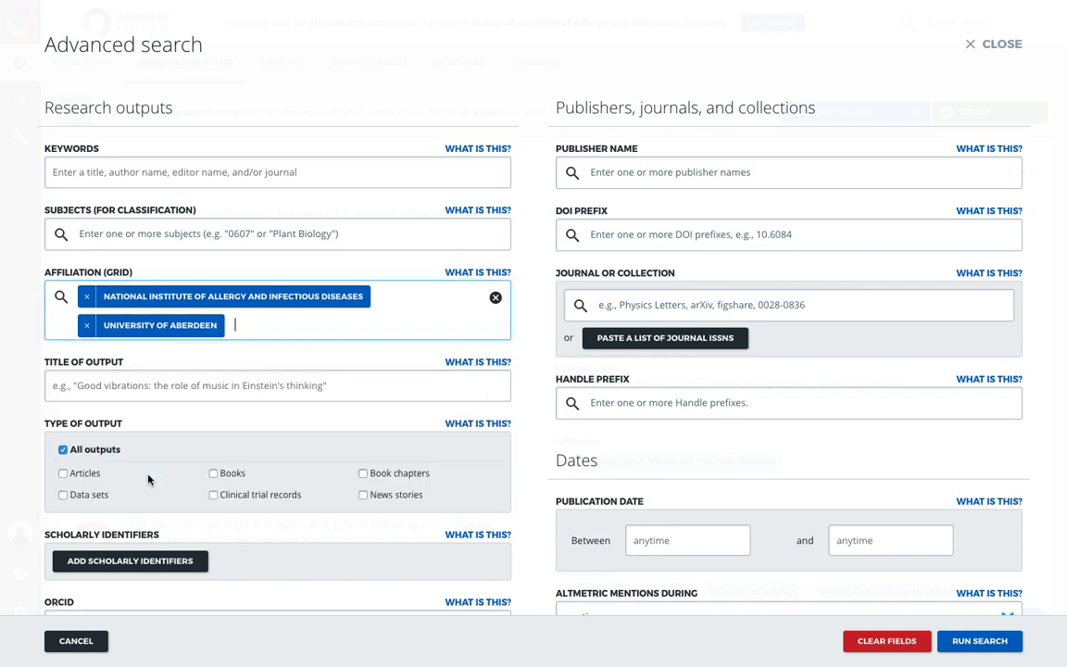
pyautogui.moveTo(243, 355)
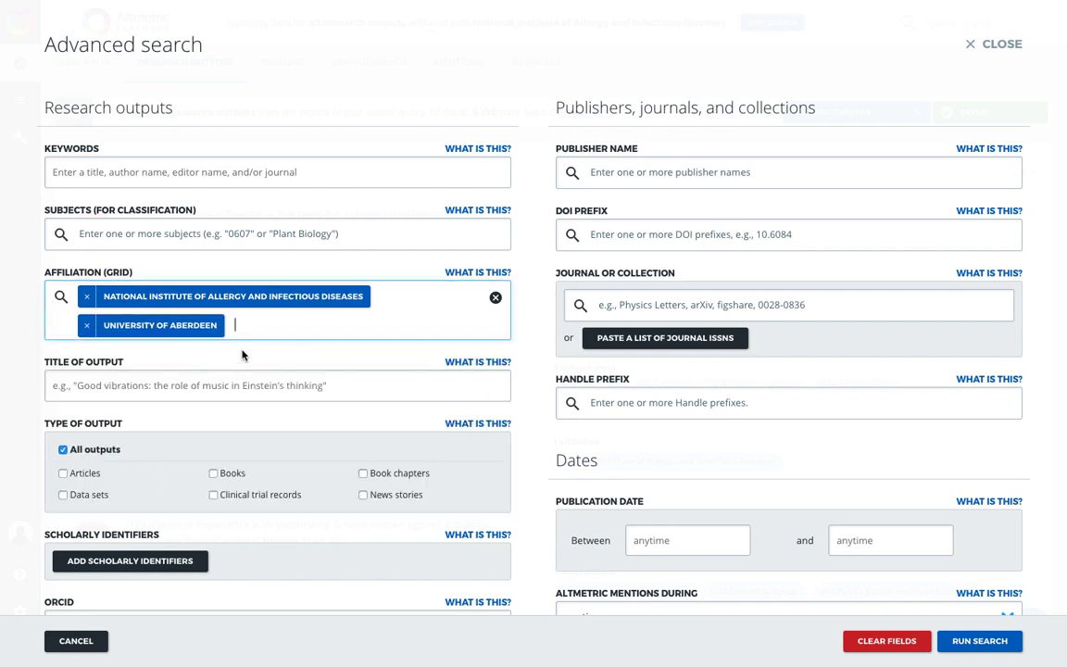
pyautogui.moveTo(246, 350)
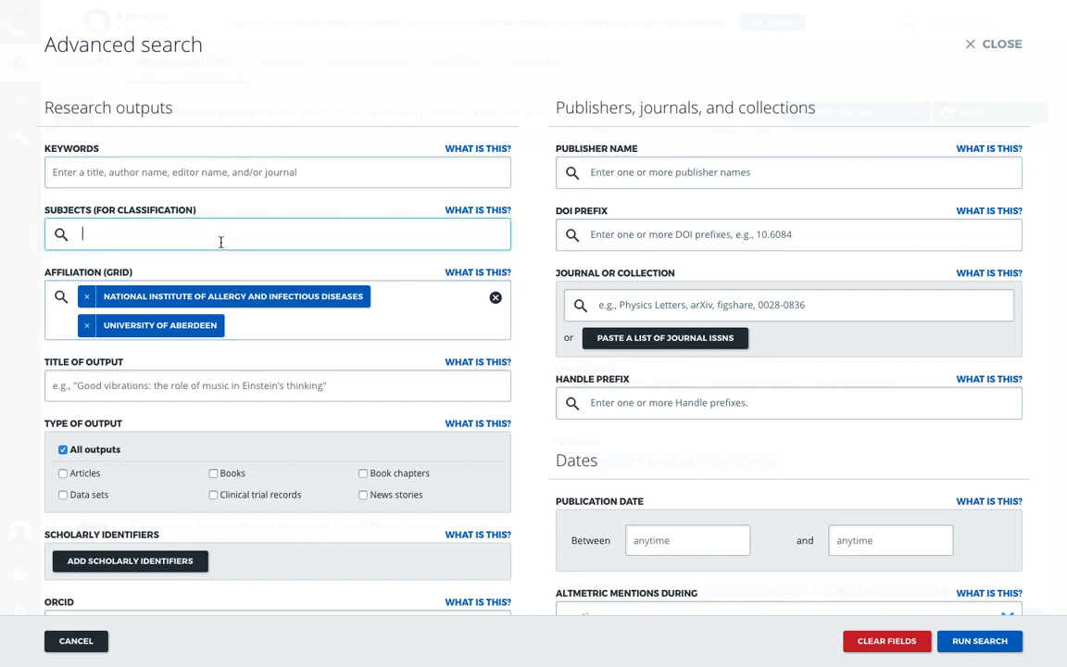
pyautogui.write('imm')
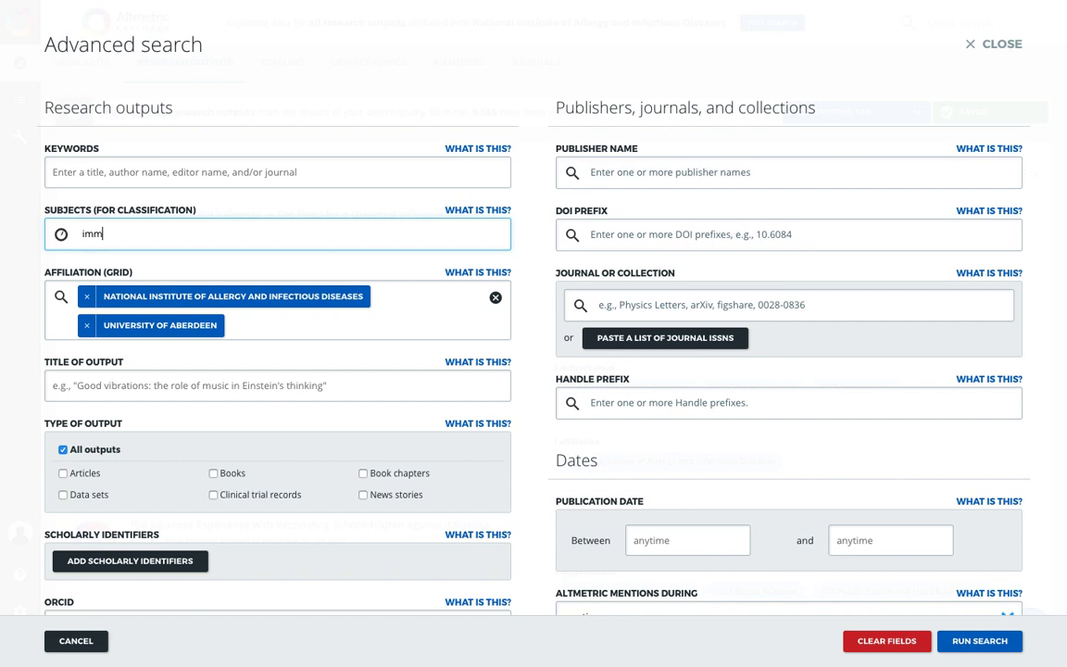
pyautogui.write('imm')
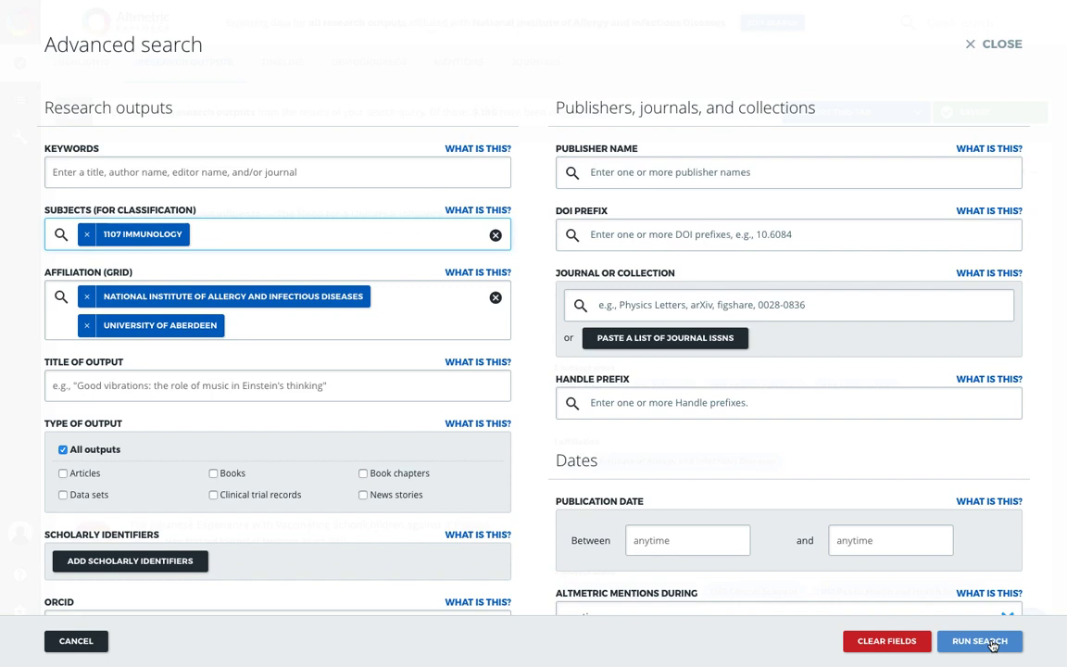
pyautogui.moveTo(351, 335)
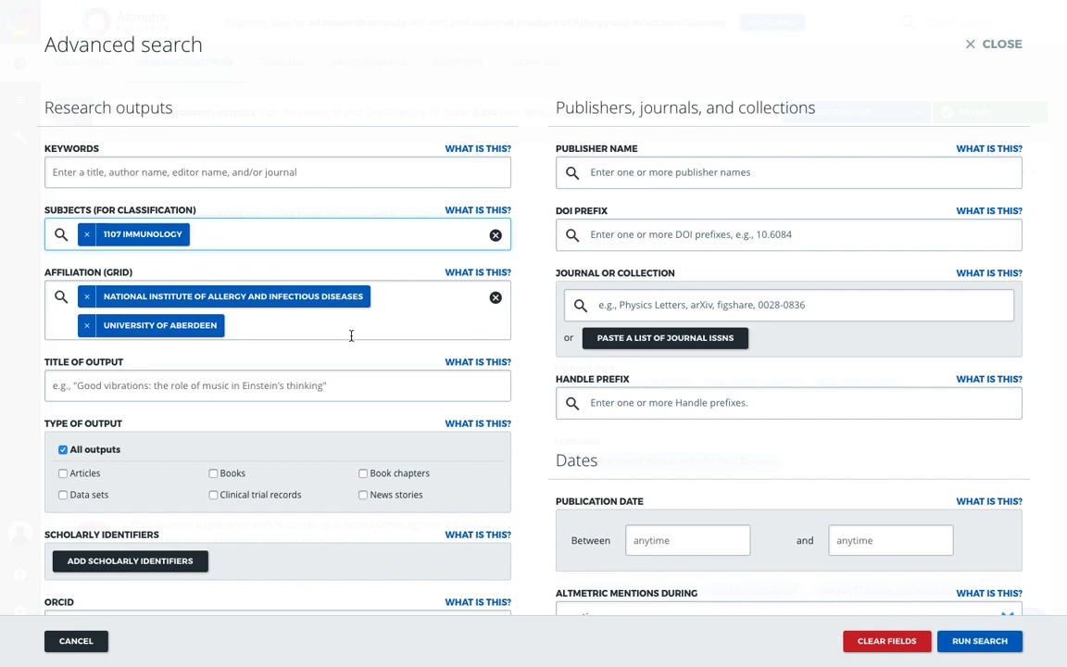
pyautogui.moveTo(396, 332)
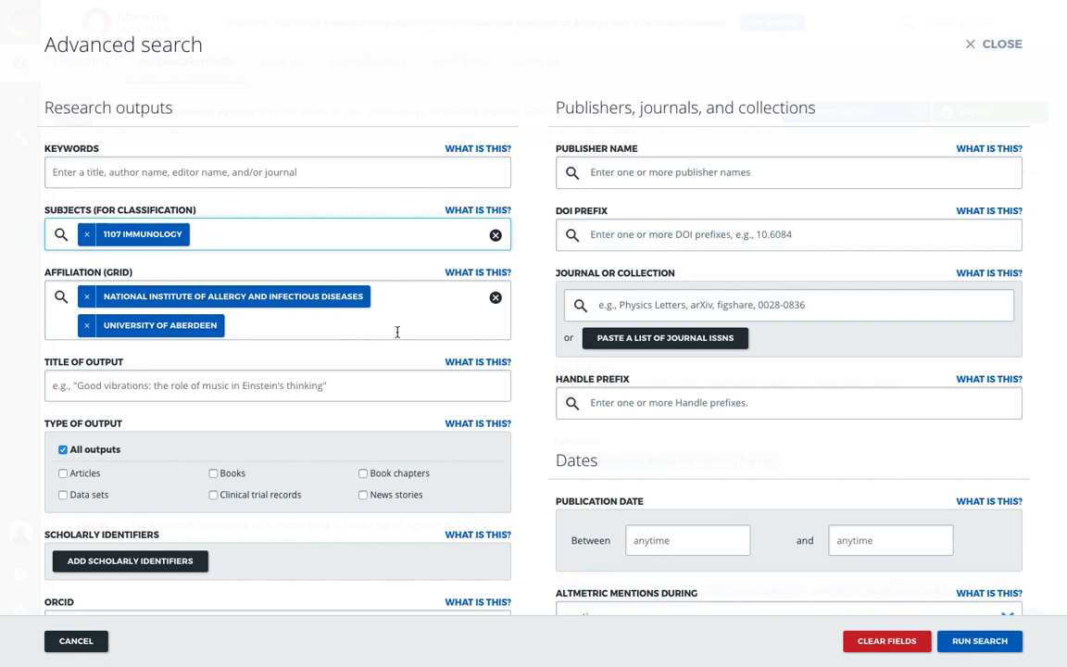